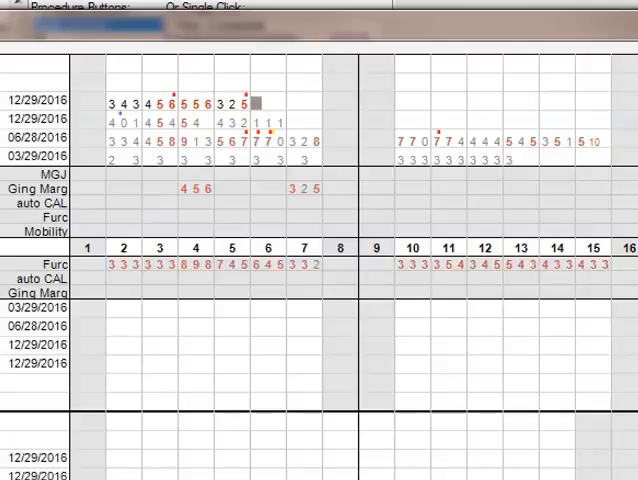
# - Enter a probing depth of 4 into the perio chart row
pyautogui.write('4')
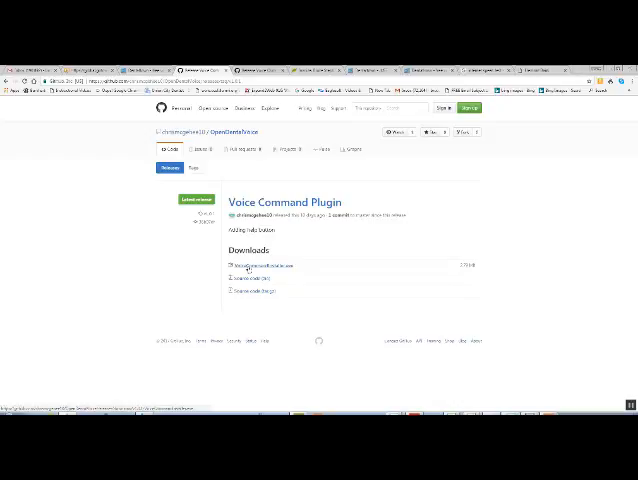
pyautogui.moveTo(248, 270)
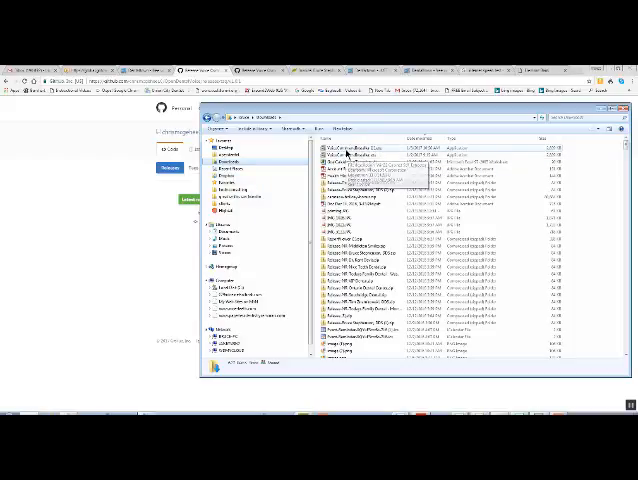
# - Bring up the context actions for the downloaded plugin file
pyautogui.rightClick(336, 152)
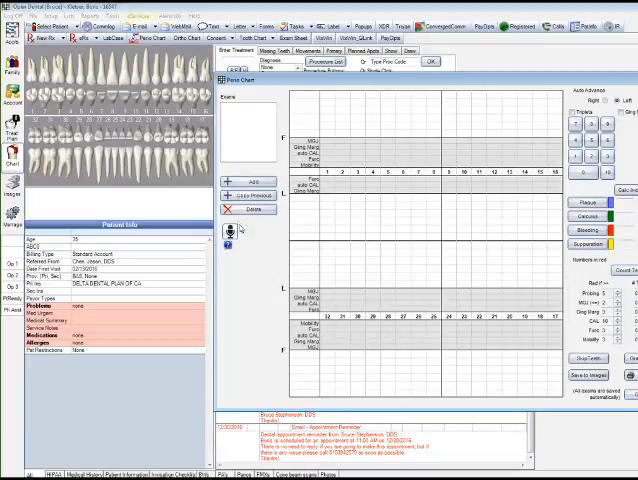
# - Activate the newly installed Voice Command Plugin from the chart
pyautogui.click(228, 230)
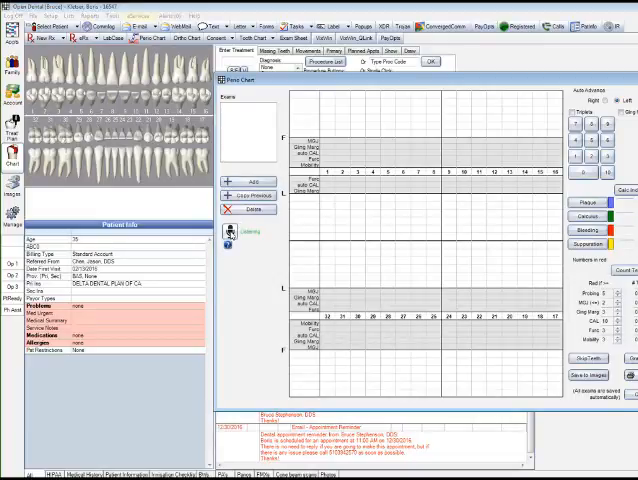